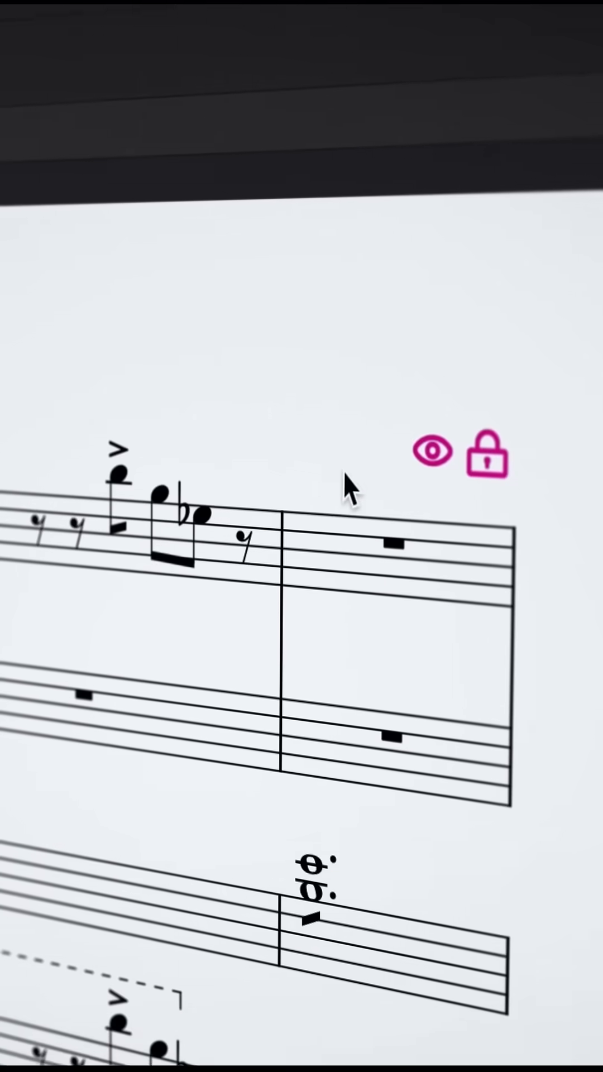
- In system 5's Hide empty staves popup, hide Accordion and toggle the Marimba bass clef staff
left_click(428, 453)
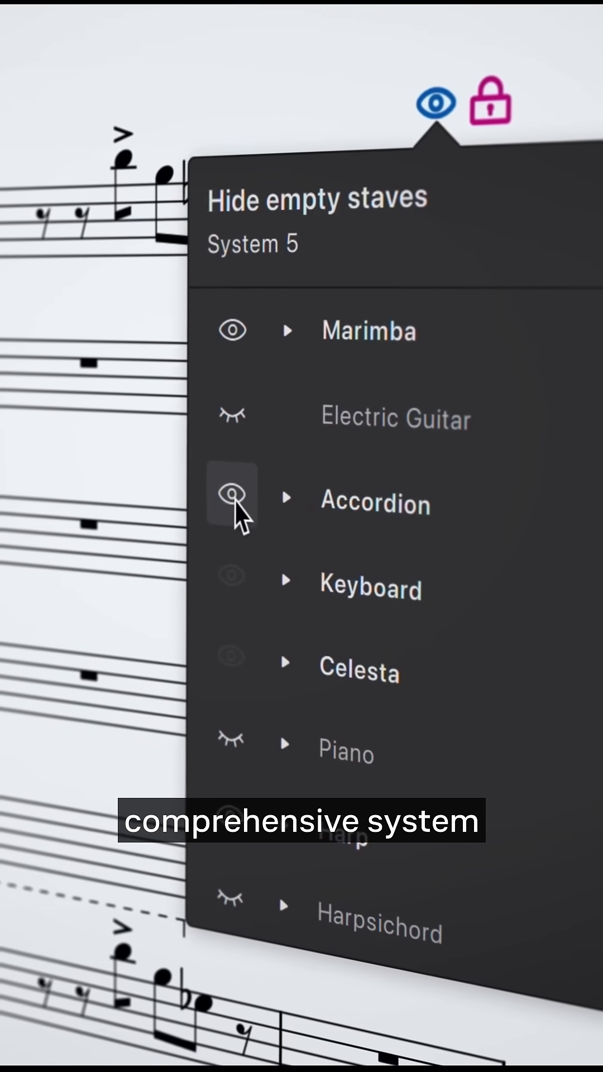
left_click(288, 331)
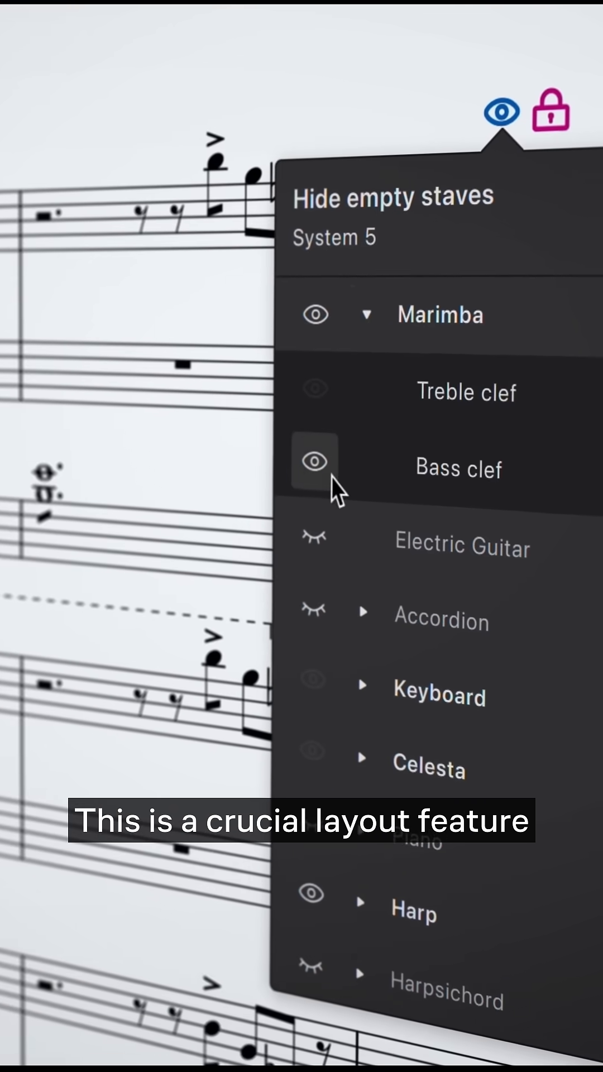
left_click(367, 314)
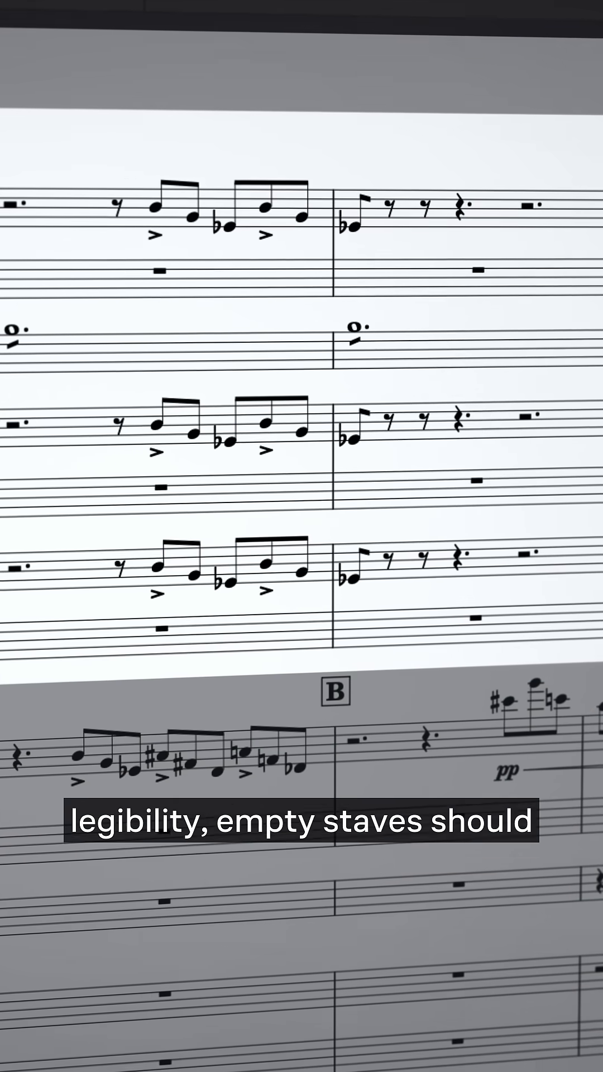
- Scroll down the score toward the Layout panel's instrument list
scroll("down", 3)
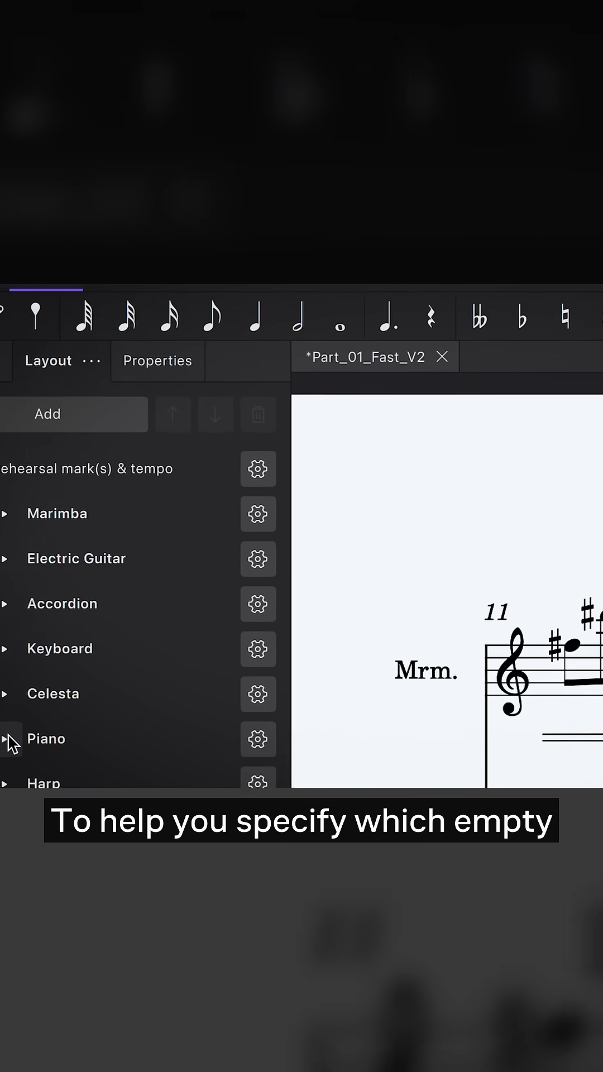
- Expand the Score appearance section in the Properties panel
left_click(258, 513)
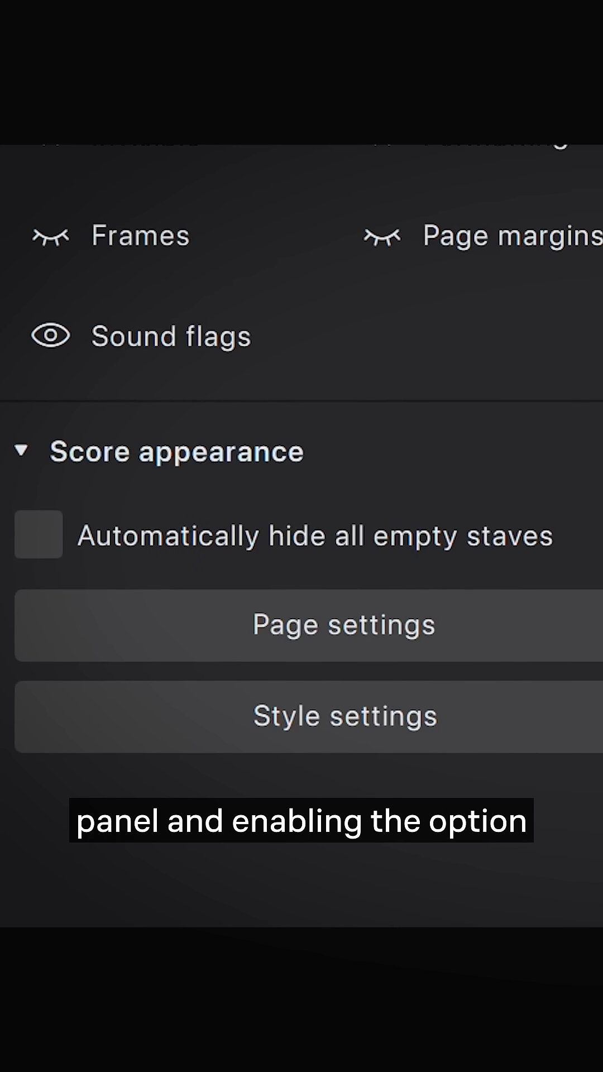
- Enable 'Automatically hide all empty staves', then disable it again to compare
left_click(38, 535)
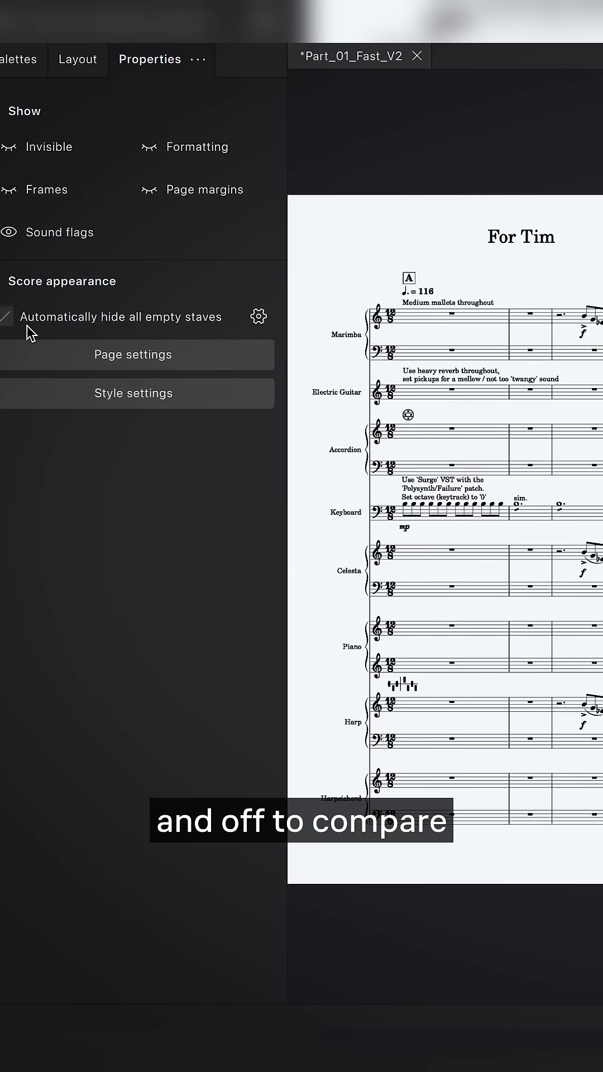
left_click(6, 316)
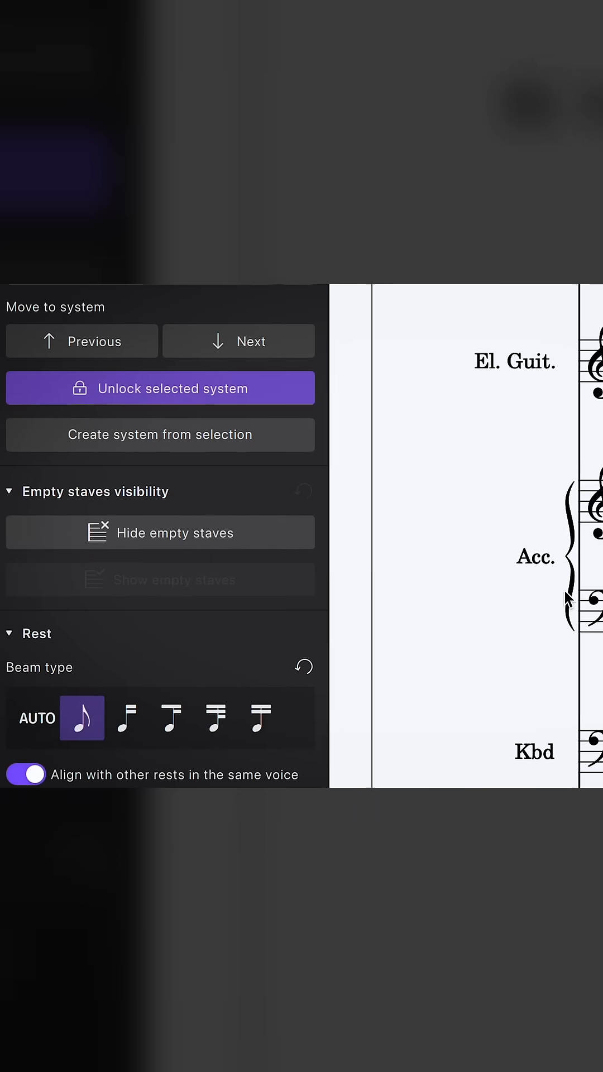
- Apply 'Hide empty staves' to the selected system so the Accordion disappears from it
left_click(160, 532)
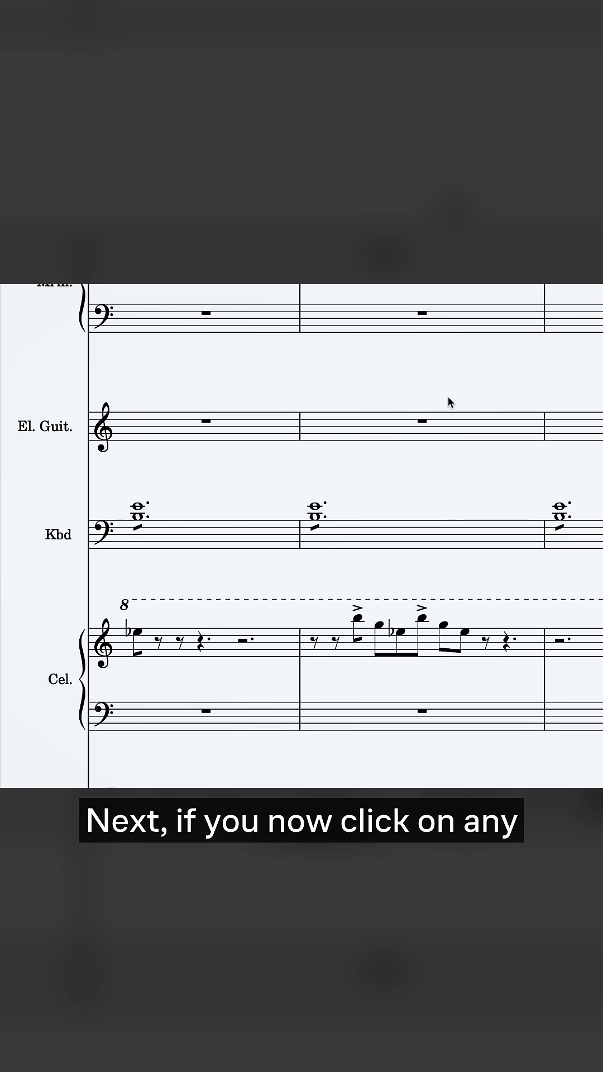
- Select a measure in the edited system to reveal its eye and lock indicators
left_click(205, 537)
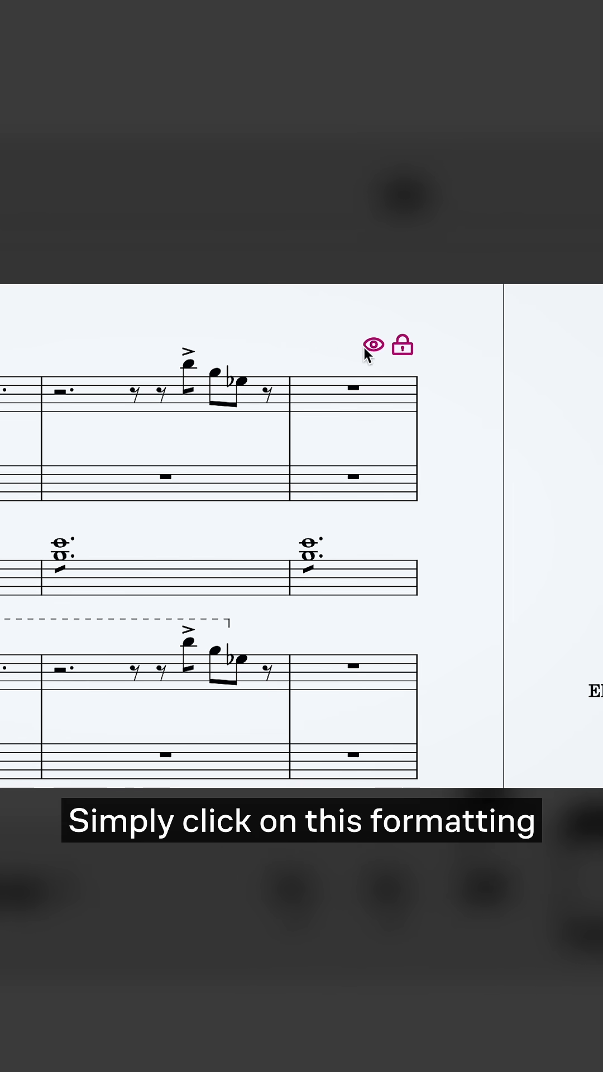
left_click(373, 345)
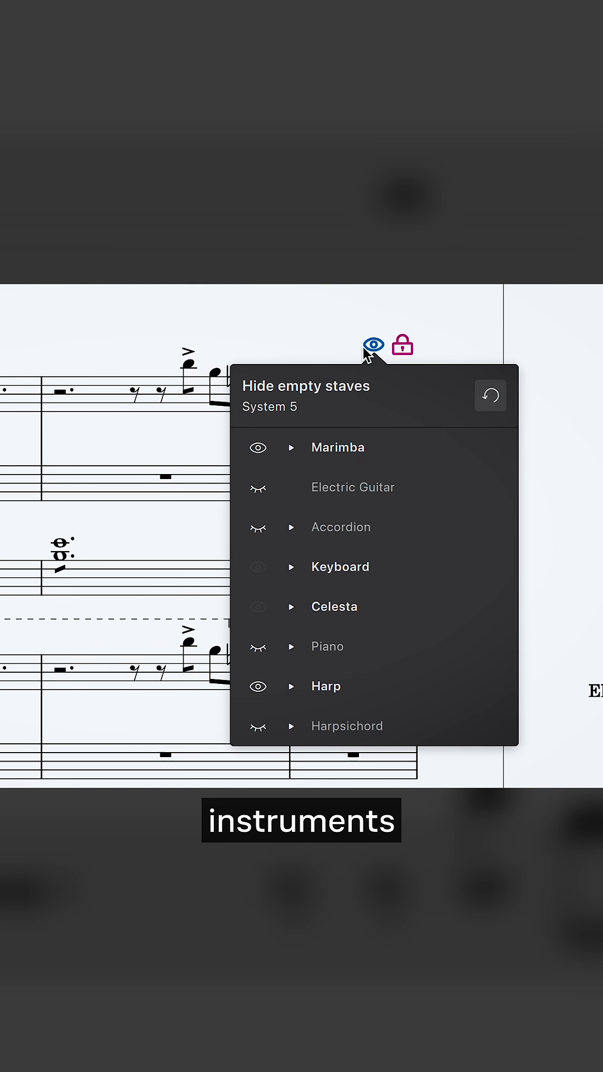
mouse_move(332, 454)
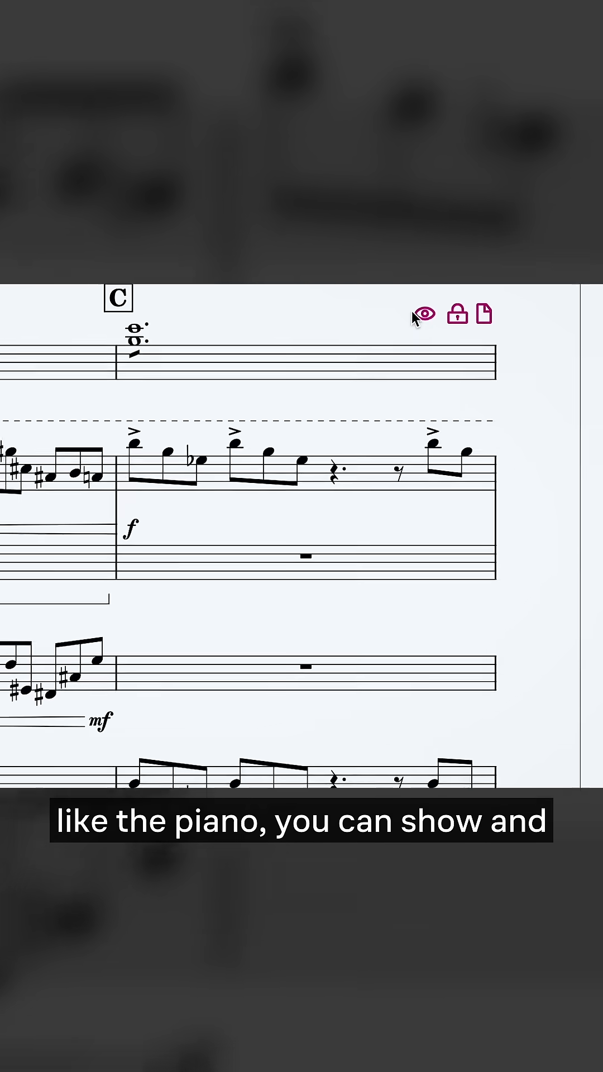
left_click(424, 313)
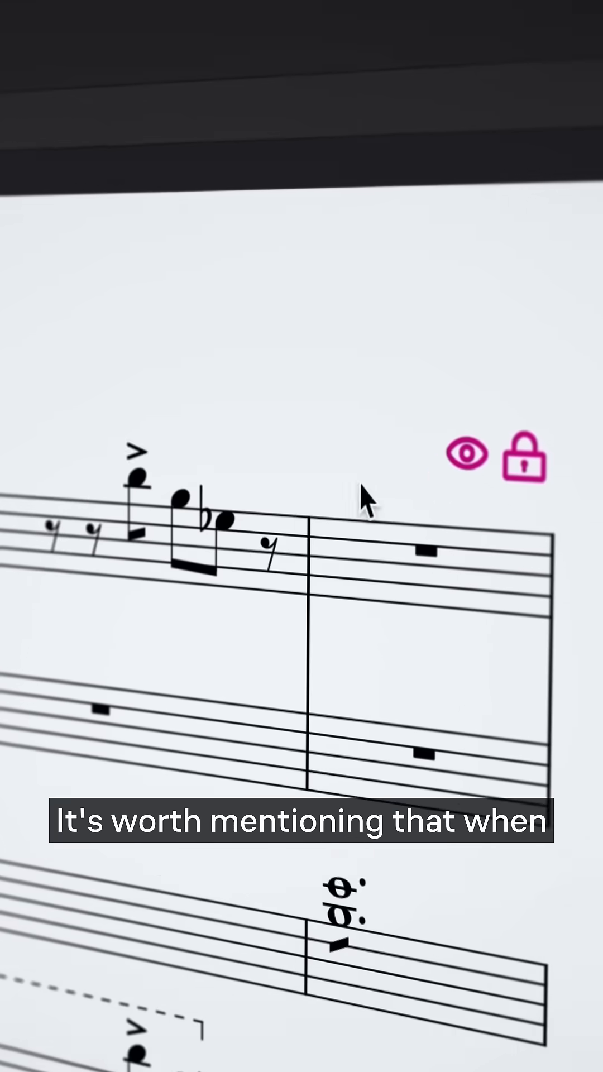
- In system 5's popup, show then re-hide Accordion and toggle Marimba's bass clef staff
left_click(467, 454)
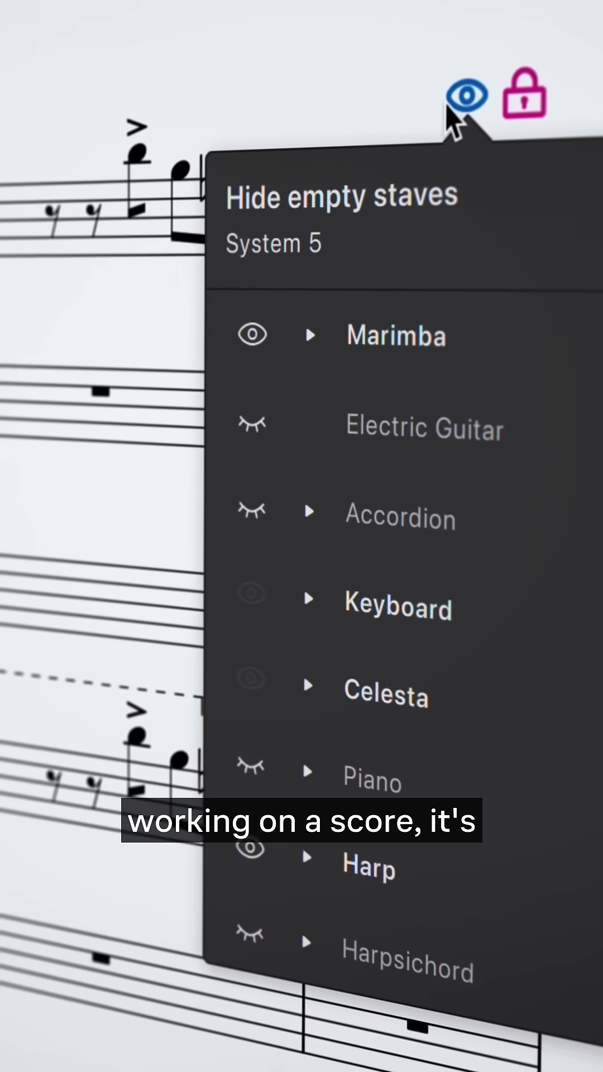
left_click(254, 509)
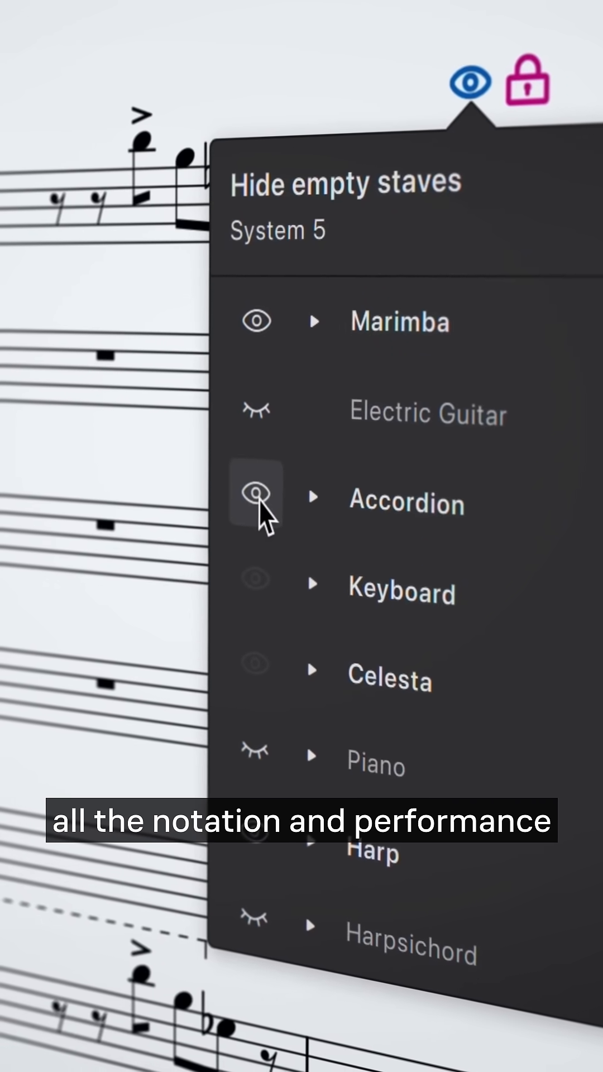
left_click(313, 321)
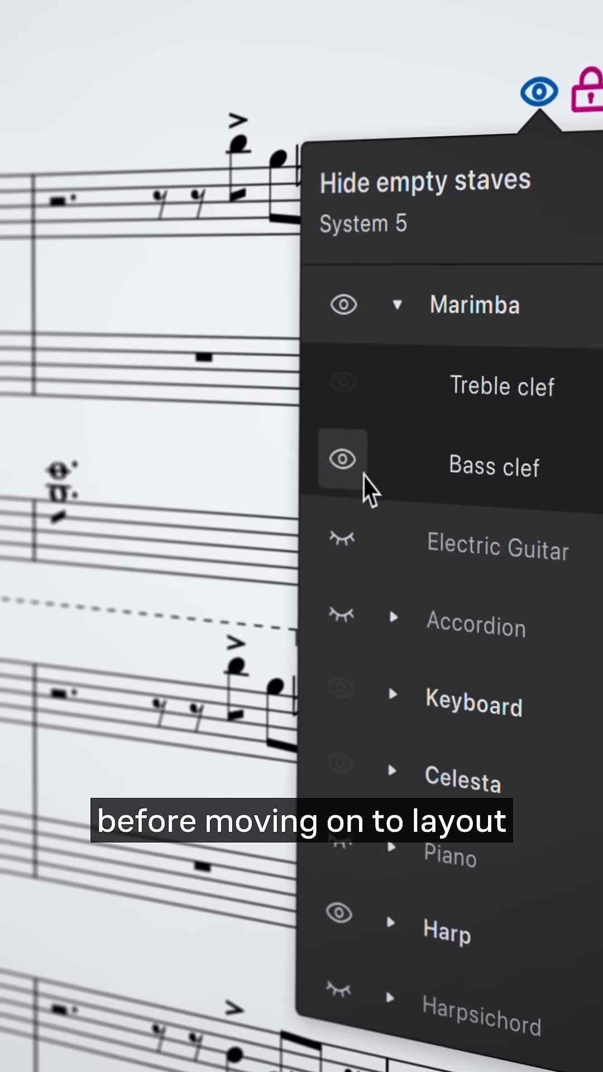
left_click(396, 305)
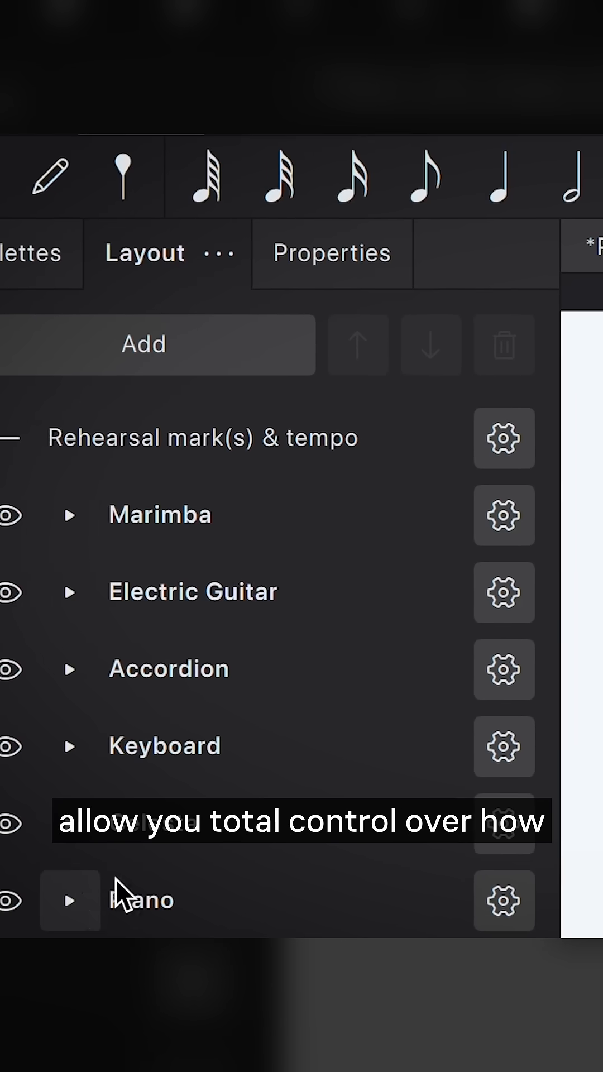
- Reopen system 5's staff visibility list and hide the Marimba bass clef staff
left_click(504, 515)
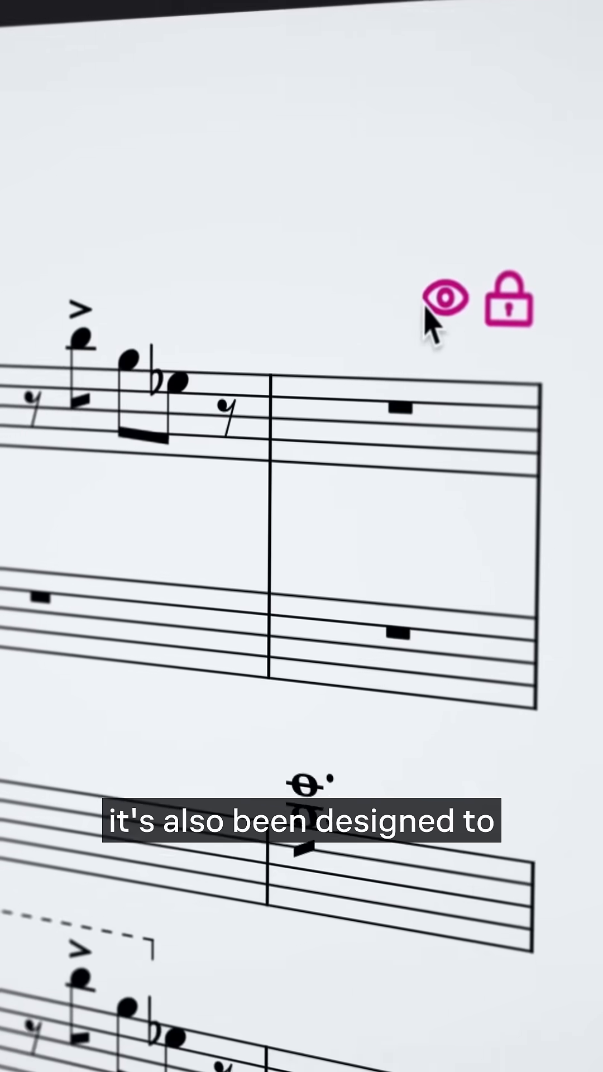
left_click(445, 299)
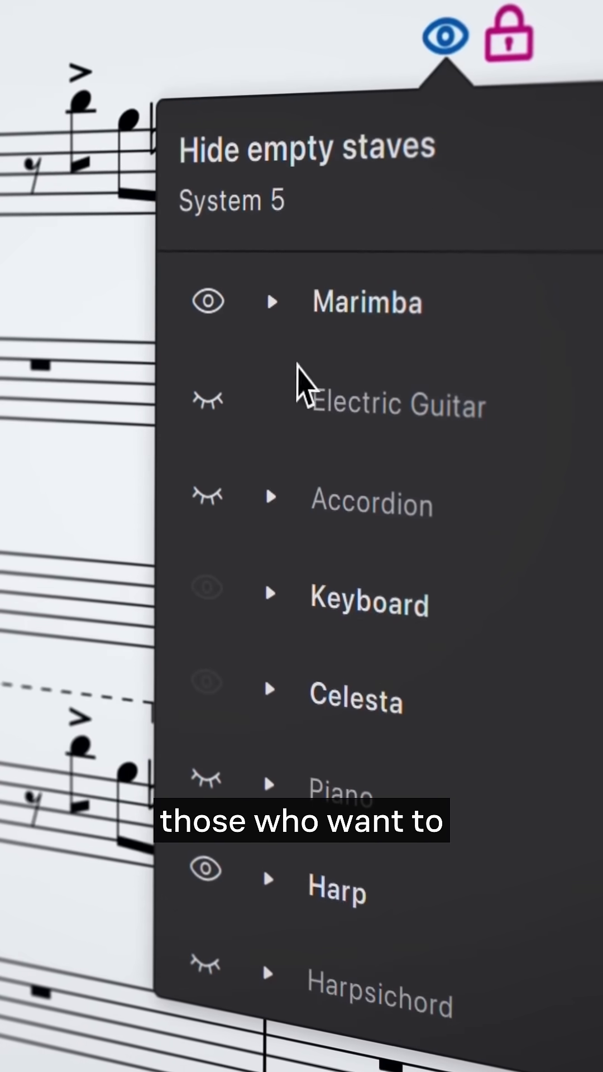
mouse_move(218, 494)
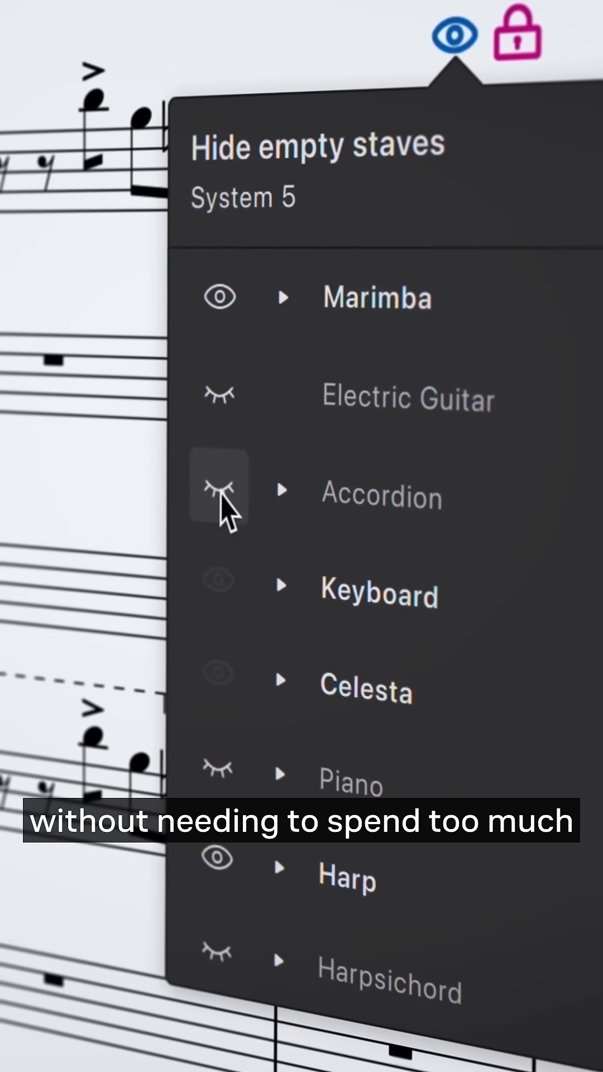
left_click(282, 297)
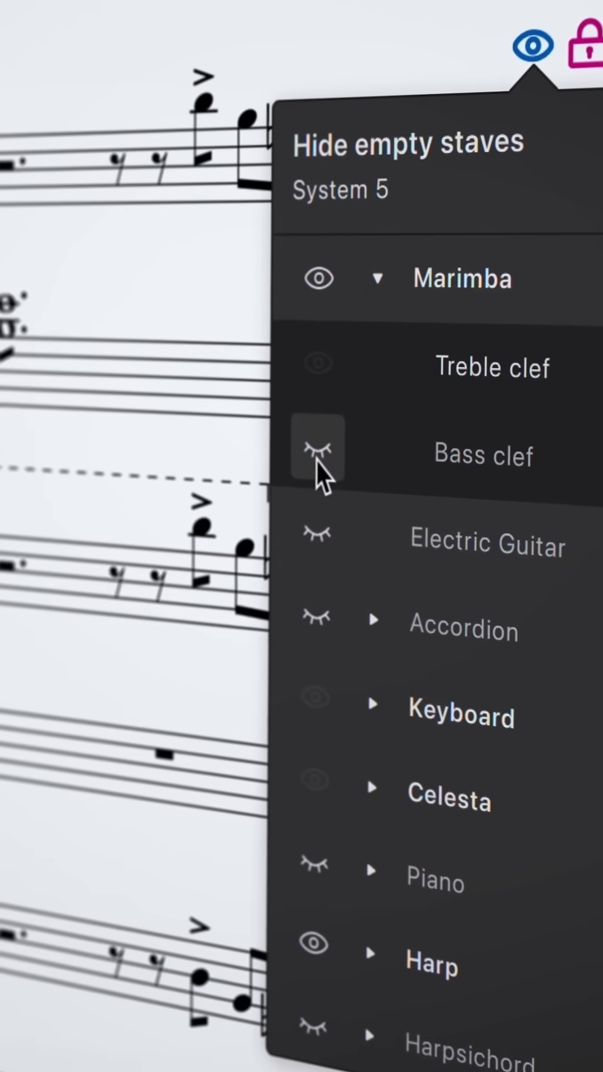